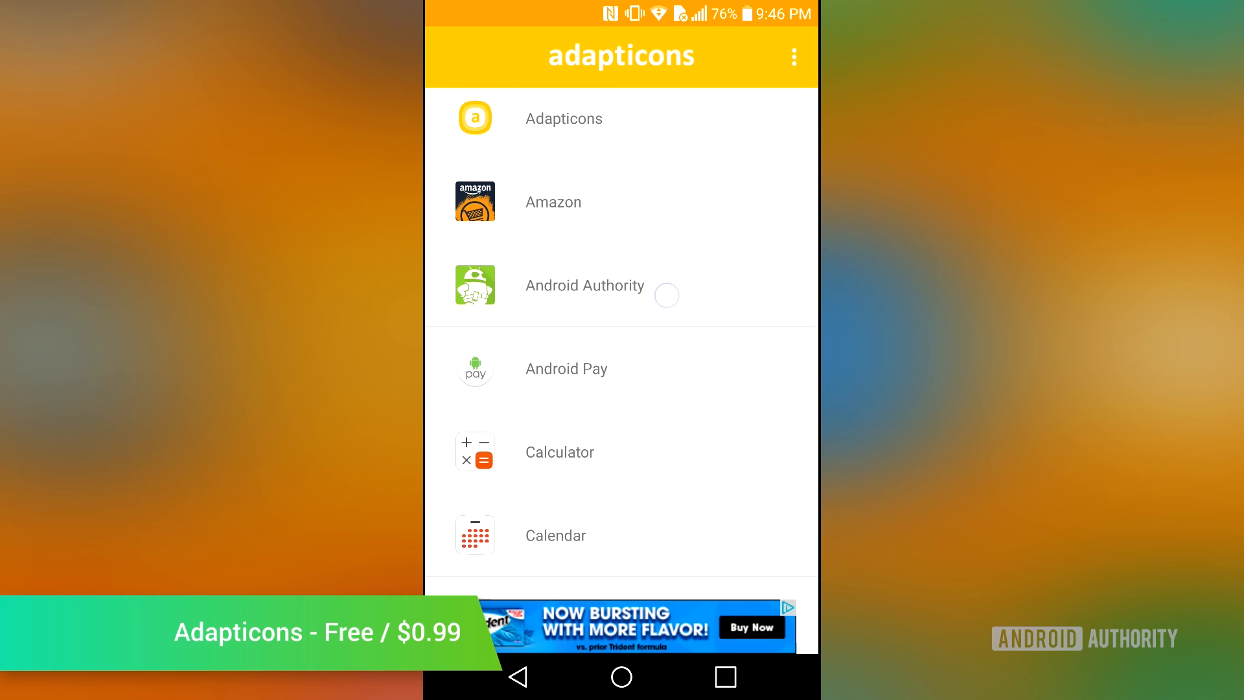
Step: Select Android Authority from the app list to edit its icon with the rectangle shape preview
{"action": "left_click", "coordinate": [584, 286]}
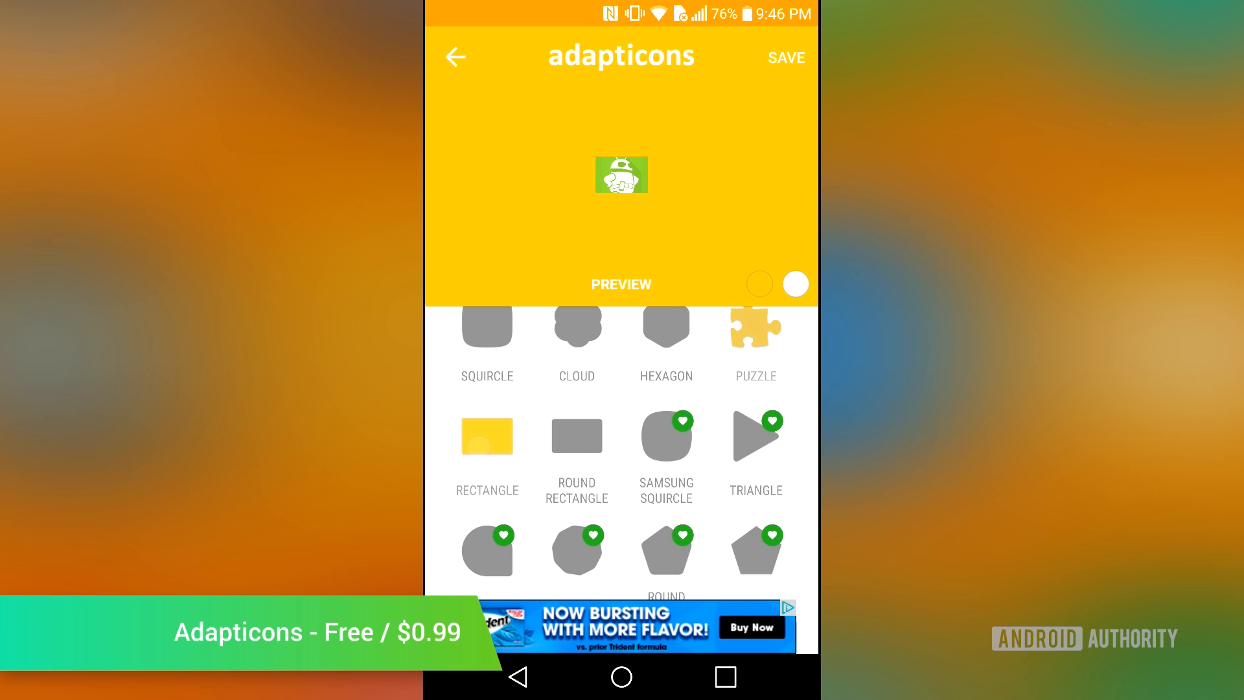